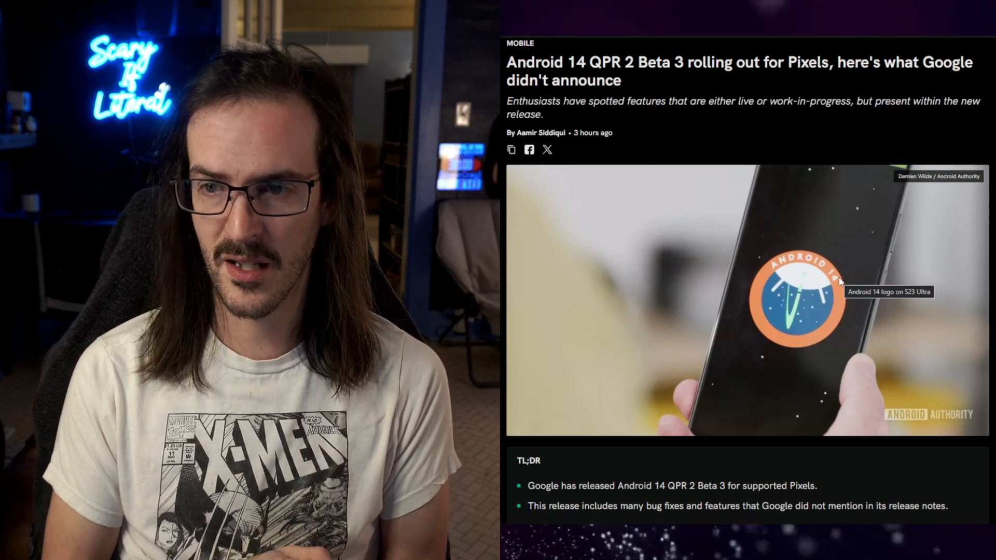
Scroll the Android 14 QPR2 Beta 3 article from the headline to the Make all apps dark section.
{"action": "scroll", "scroll_direction": "down", "scroll_amount": 3}
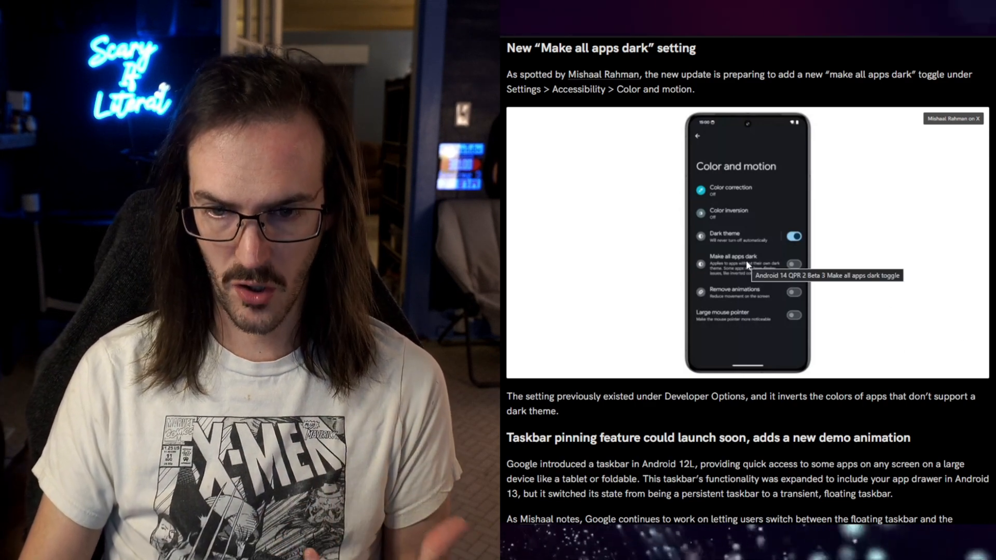
Scroll on to the taskbar pinning heading and its embedded demo tweet.
{"action": "scroll", "scroll_direction": "down", "scroll_amount": 3}
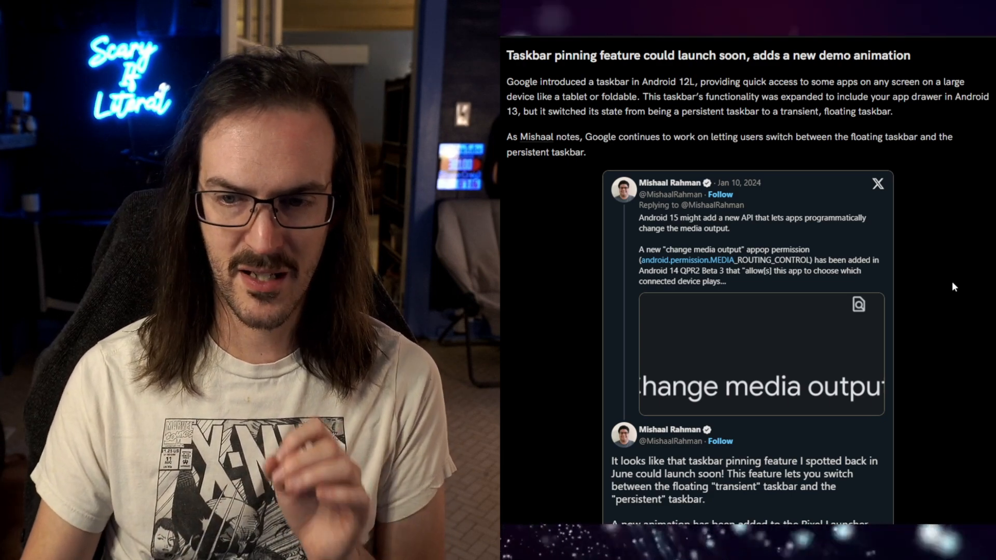
{"action": "scroll", "scroll_direction": "down", "scroll_amount": 3}
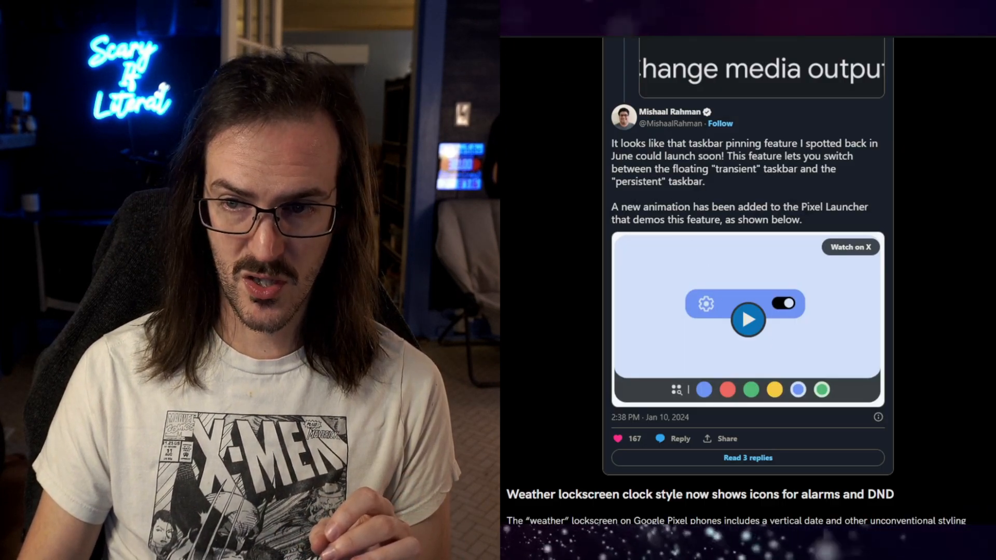
Jump past the taskbar demo tweet toward the weather lockscreen clock style section.
{"action": "double_click", "coordinate": [834, 207]}
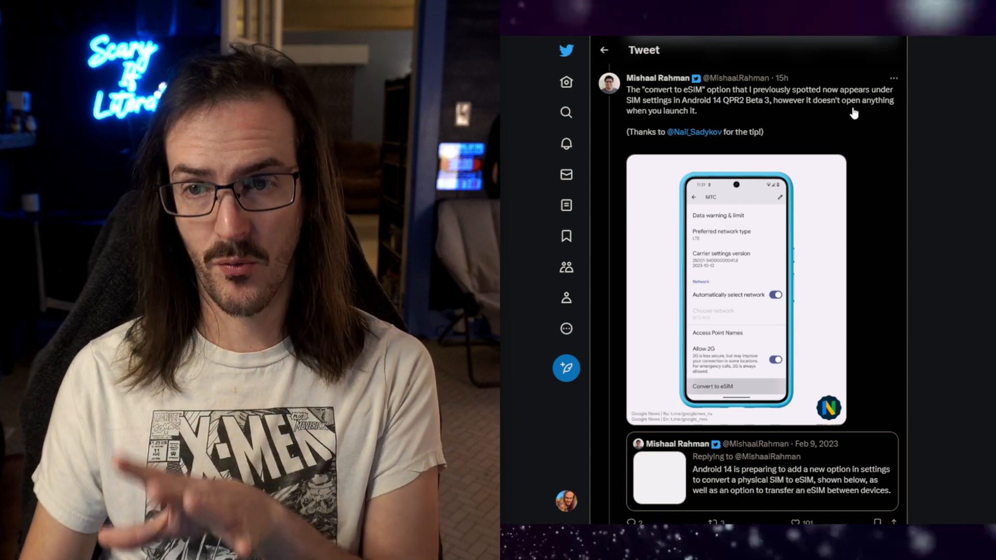
{"action": "mouse_move", "coordinate": [874, 193]}
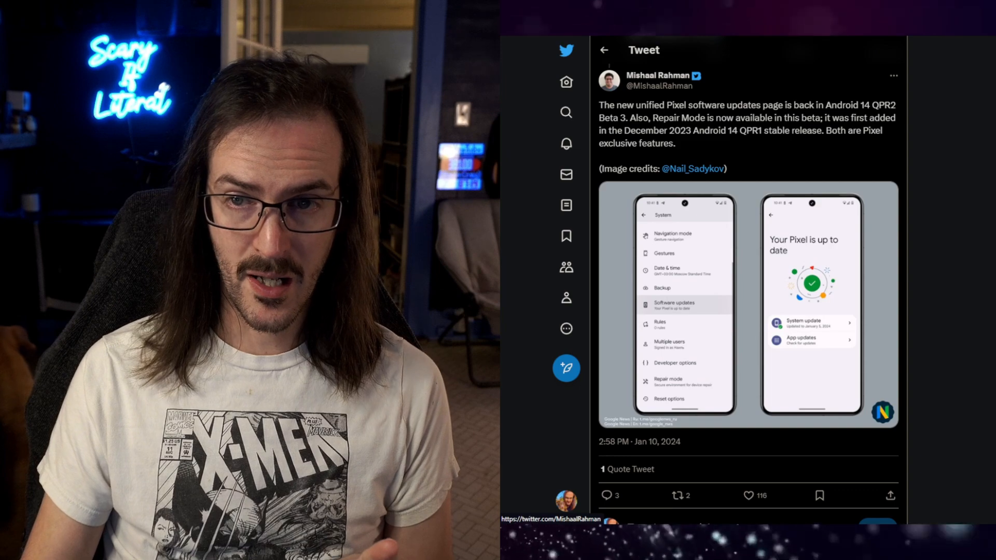
Highlight Step 1's instructions for keeping Google Play Services up to date.
{"action": "left_click_drag", "start_coordinate": [632, 105], "coordinate": [800, 105]}
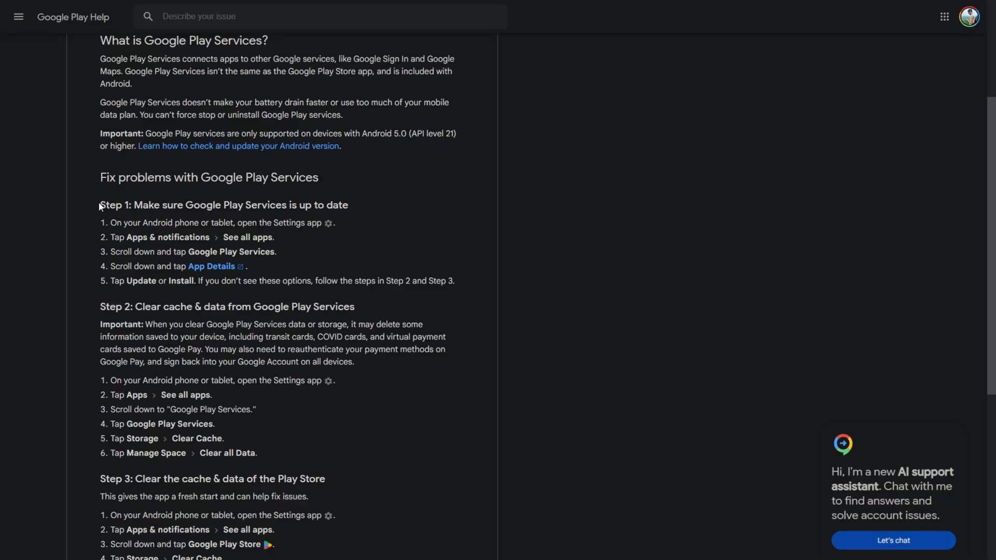
{"action": "left_click_drag", "start_coordinate": [100, 204], "coordinate": [462, 281]}
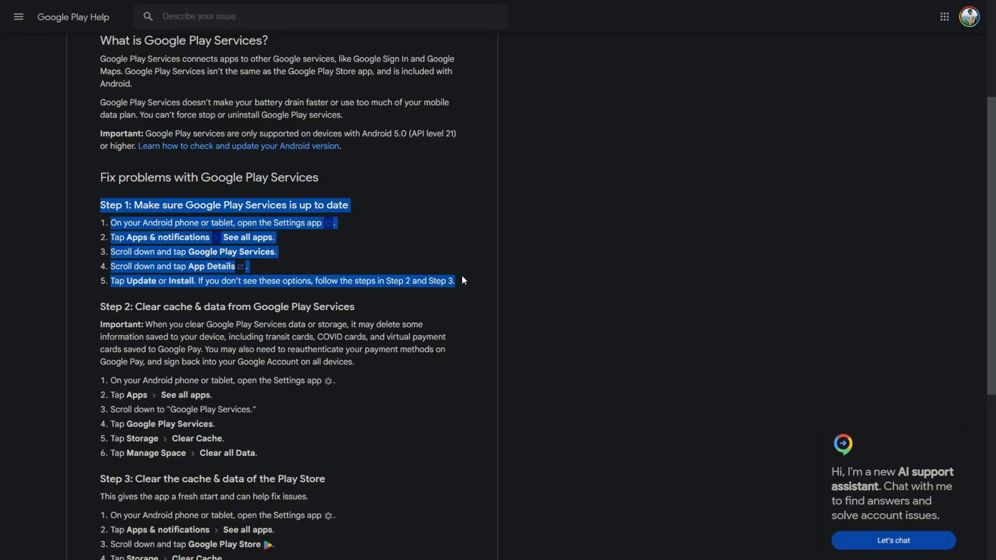